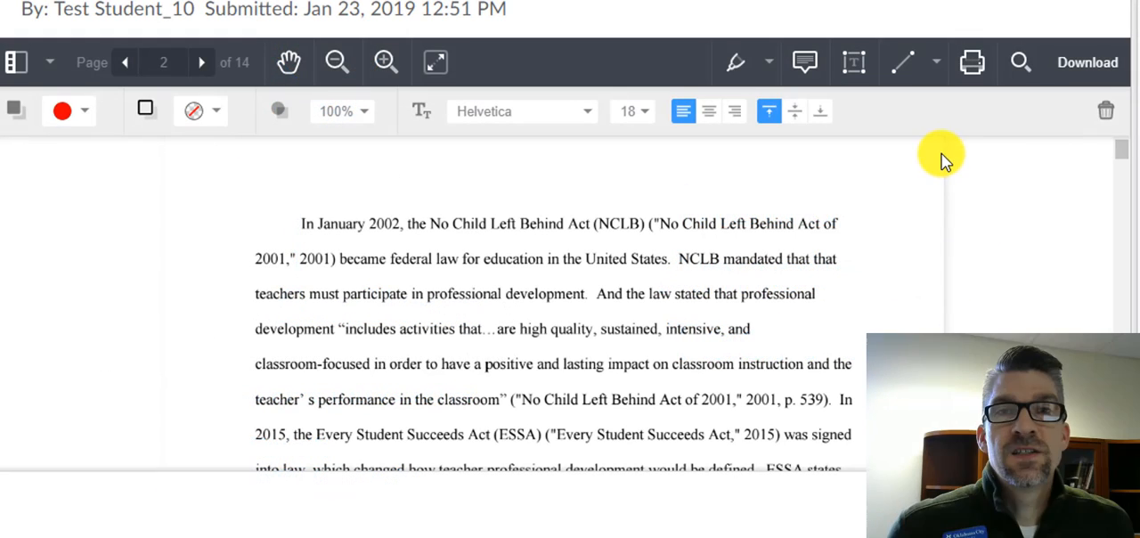
mouse_move(853, 62)
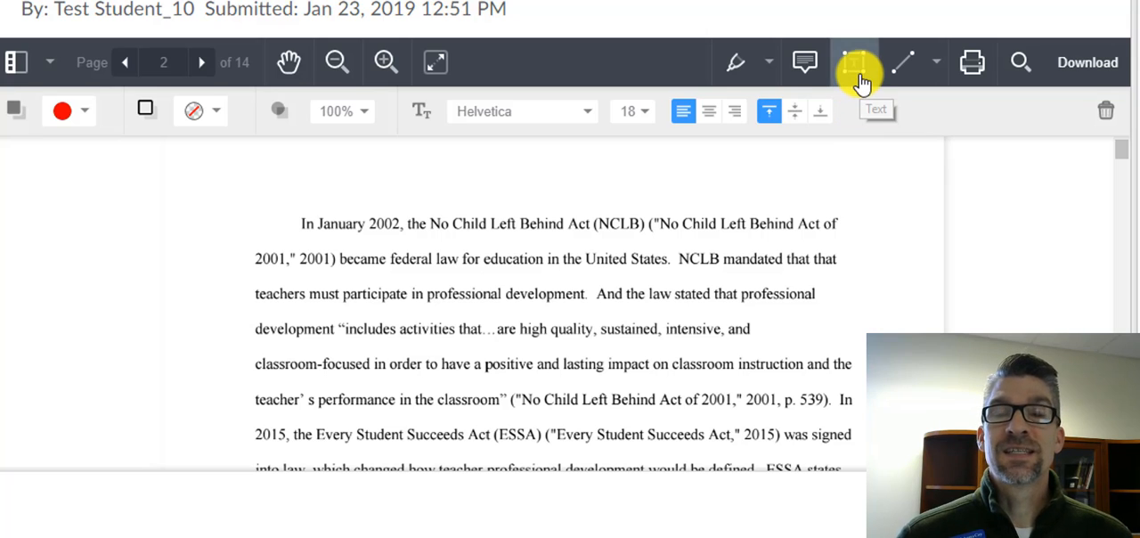
- Activate the Line tool and set its stroke colour to red
left_click(904, 61)
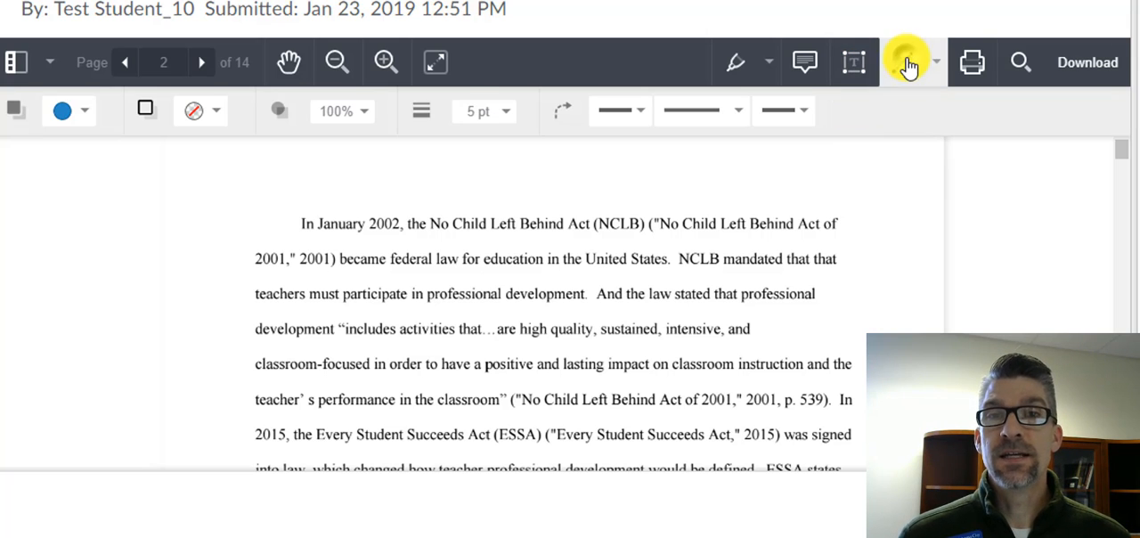
left_click(84, 110)
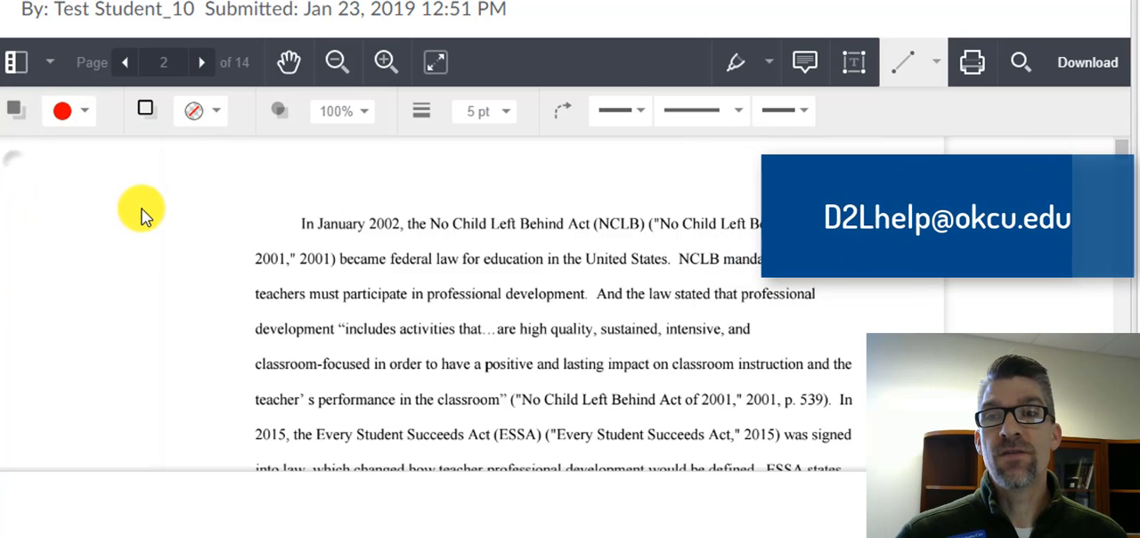
- Draw a red underline beneath the first sentence, then make it 7 pt, dotted, with a square end cap
left_click_drag(302, 238, 588, 245)
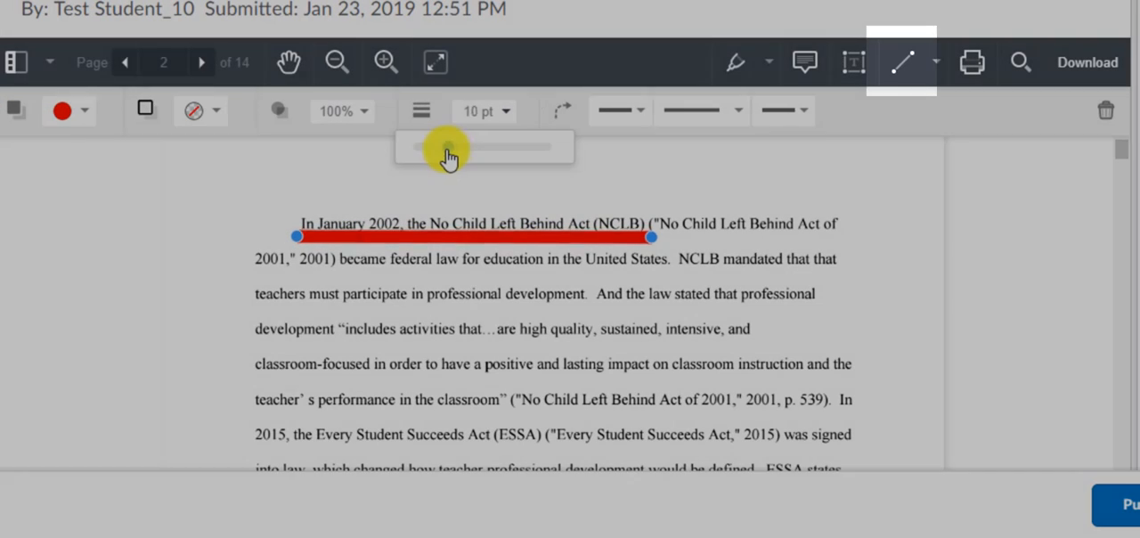
left_click(639, 111)
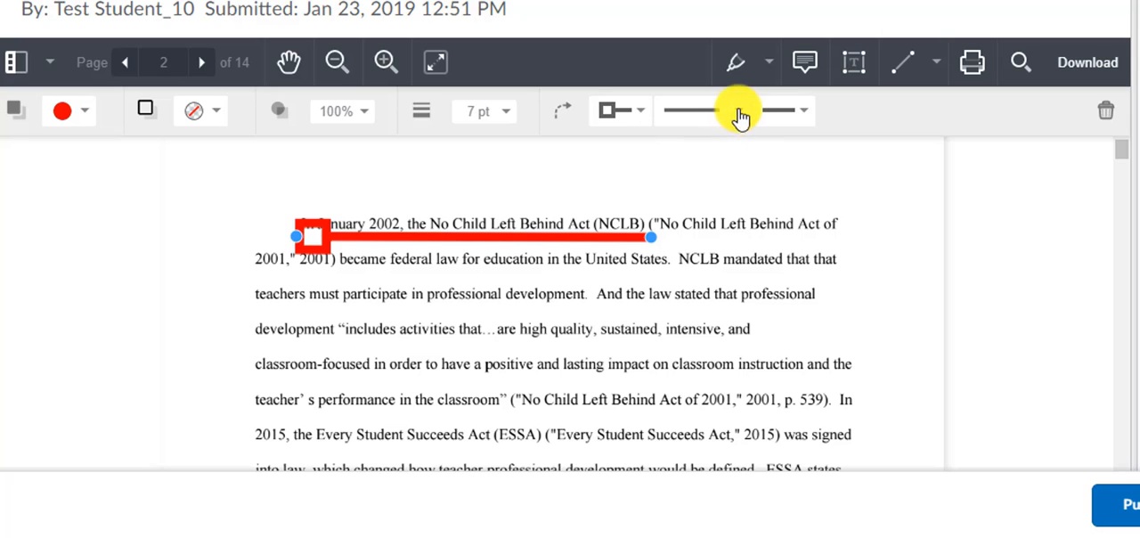
left_click(702, 109)
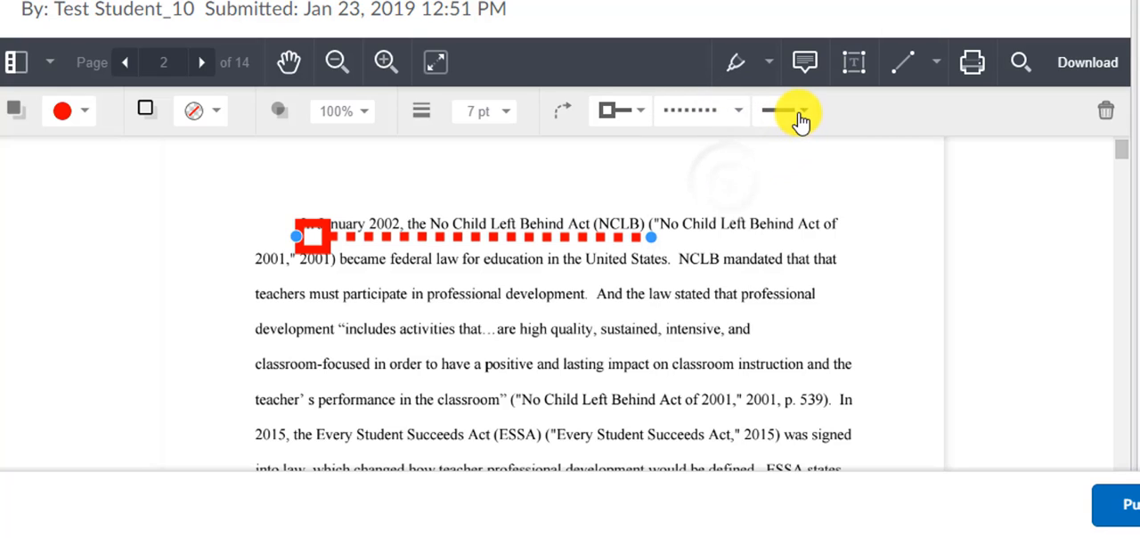
left_click(803, 111)
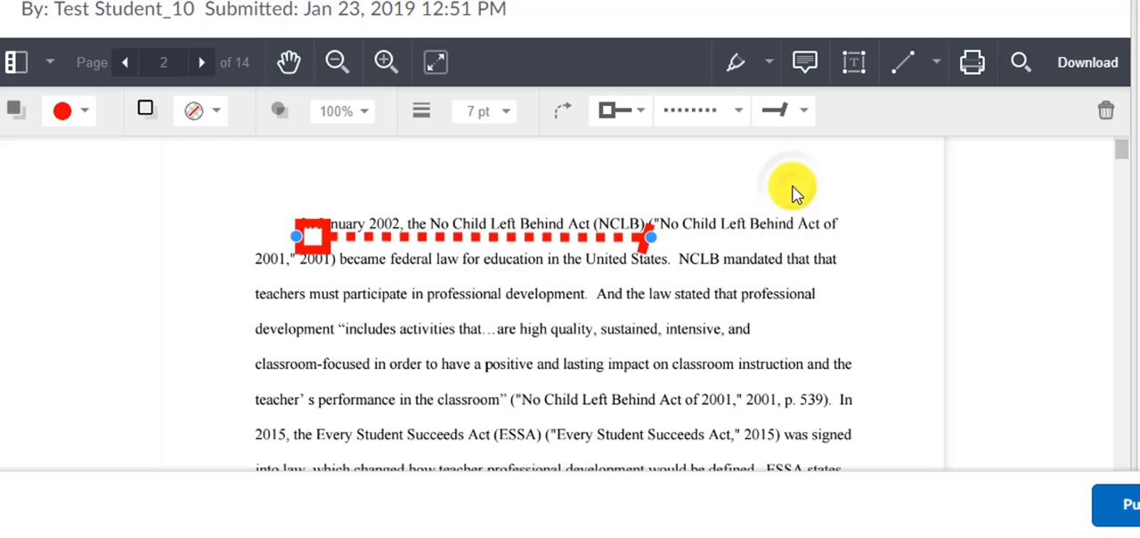
mouse_move(374, 120)
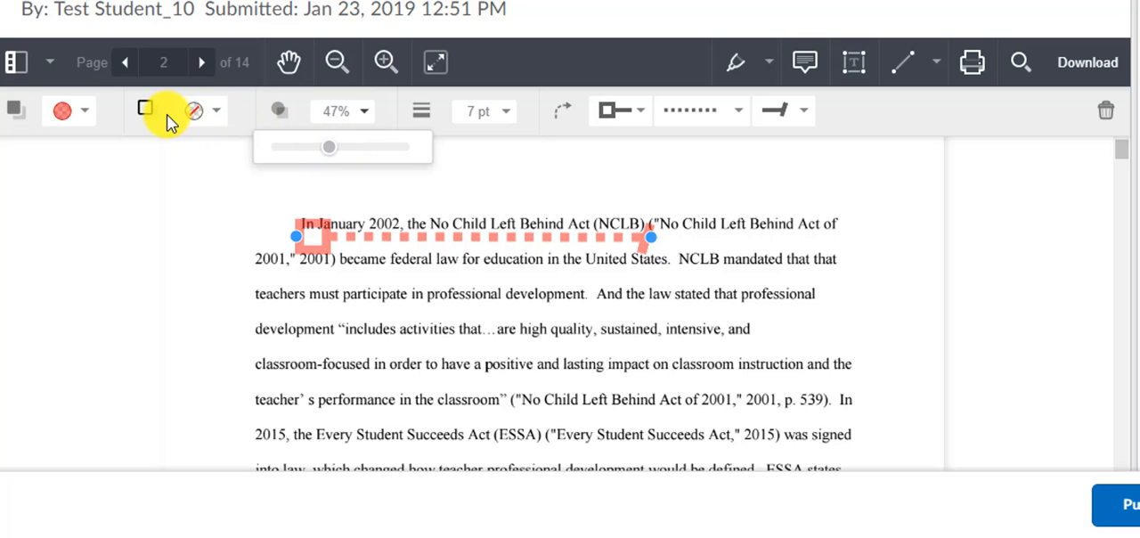
- Fill the underline's square end cap with green
left_click(218, 110)
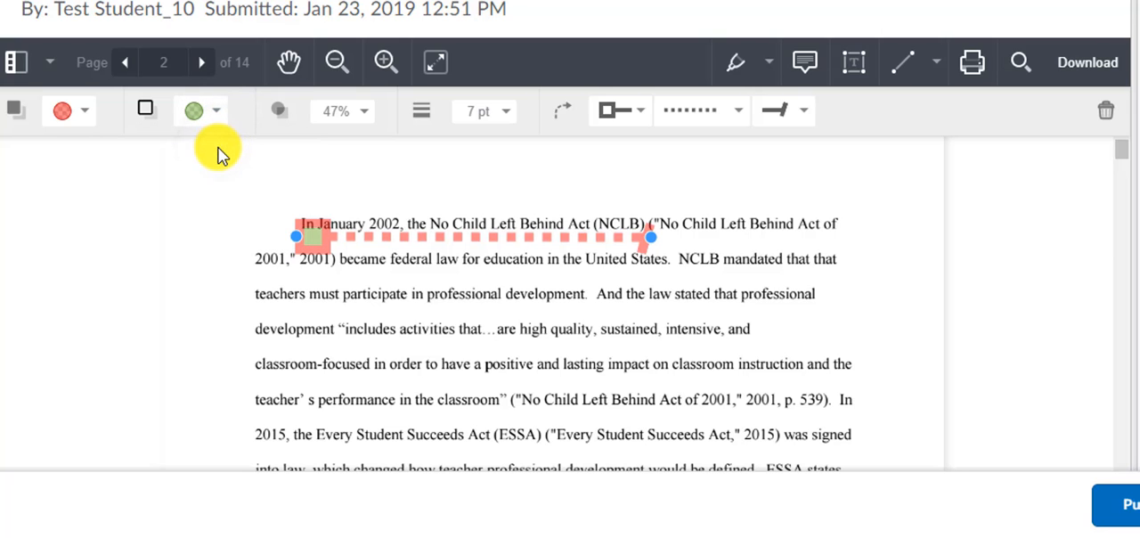
mouse_move(404, 212)
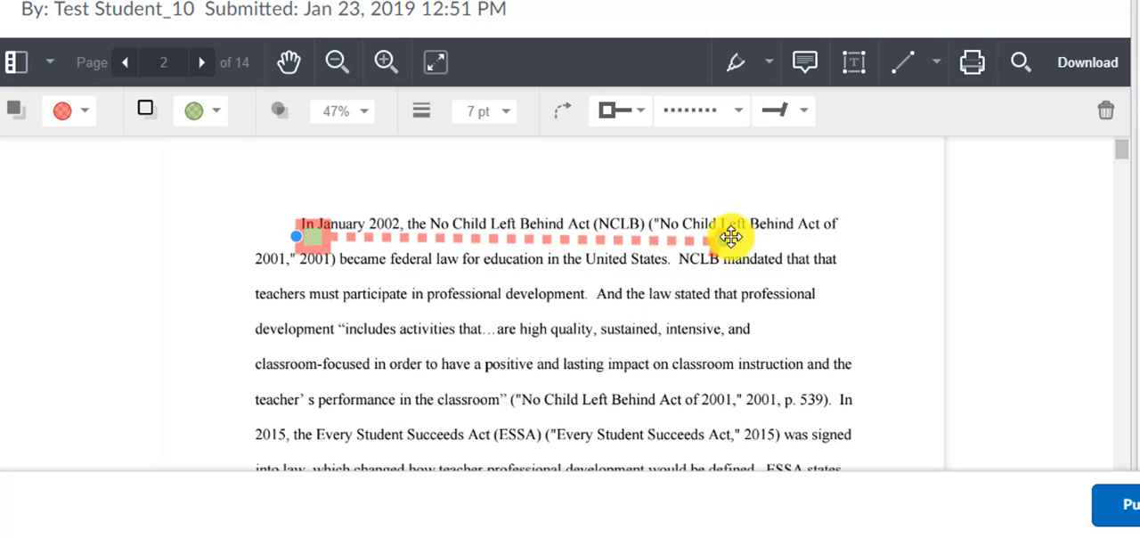
- Extend the underline to the end of the first text line and nudge its start just before the first word
left_click_drag(730, 237, 846, 237)
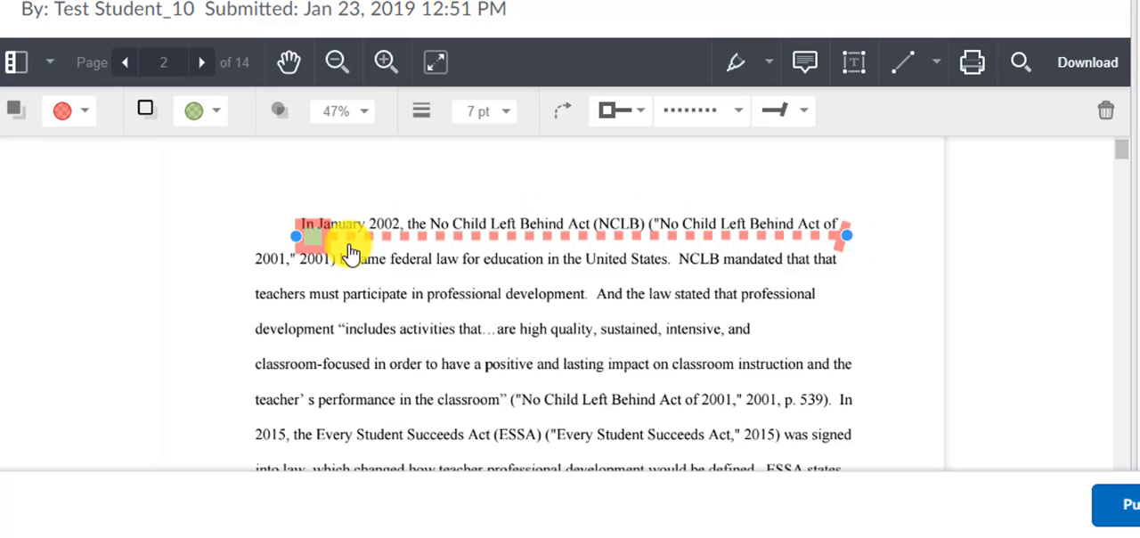
left_click_drag(297, 236, 252, 236)
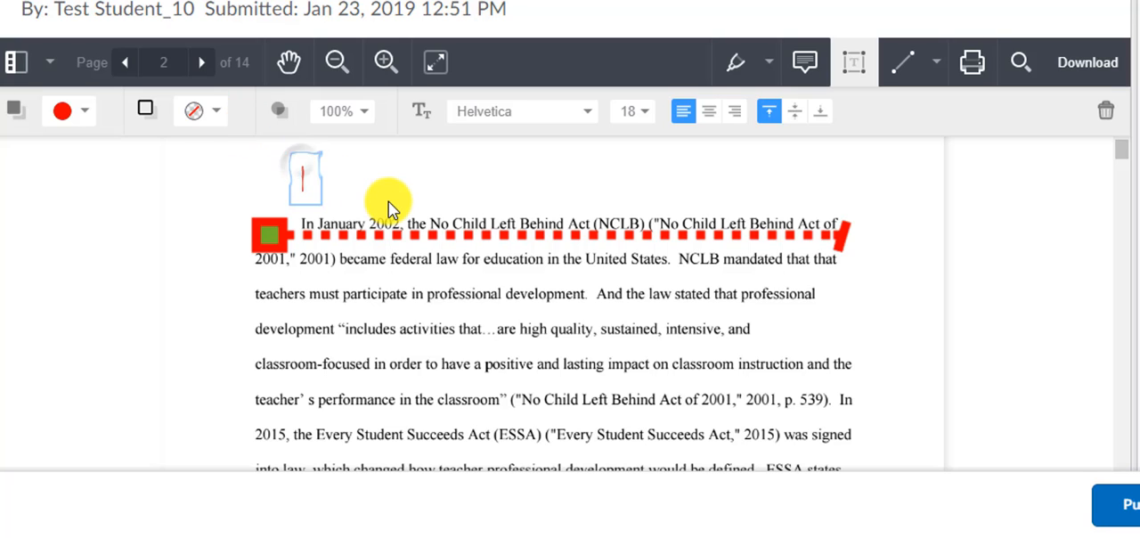
- Add the comment "I like what you have here." above the sentence with a green fill
type("I like")
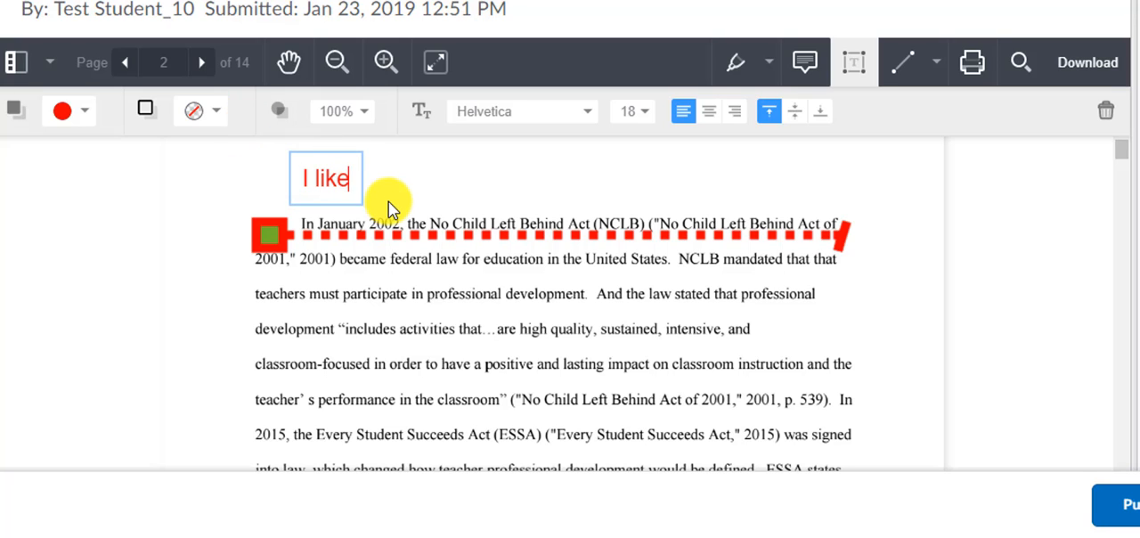
type("what you have here.")
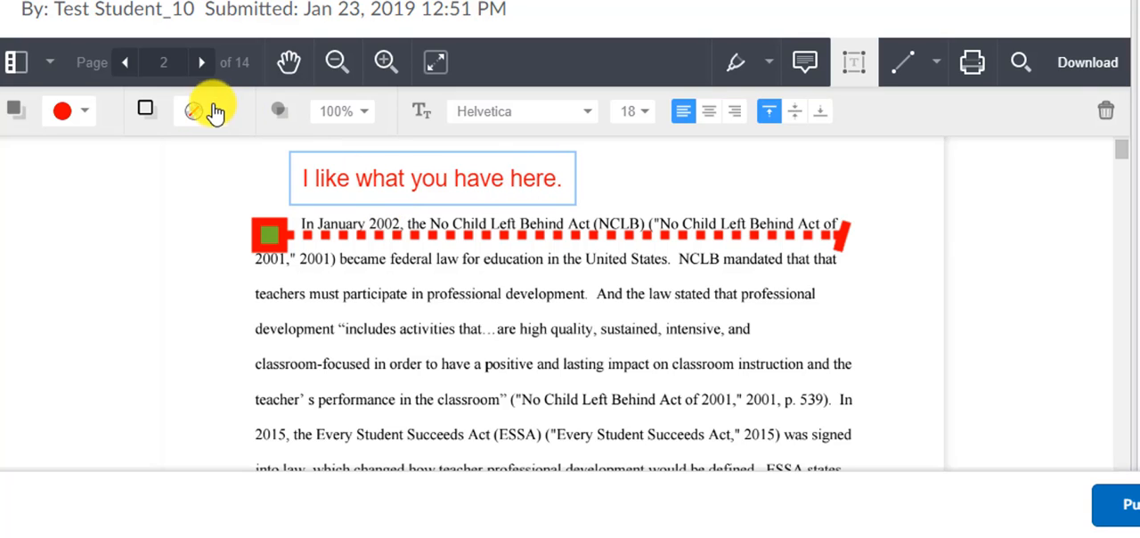
left_click(195, 109)
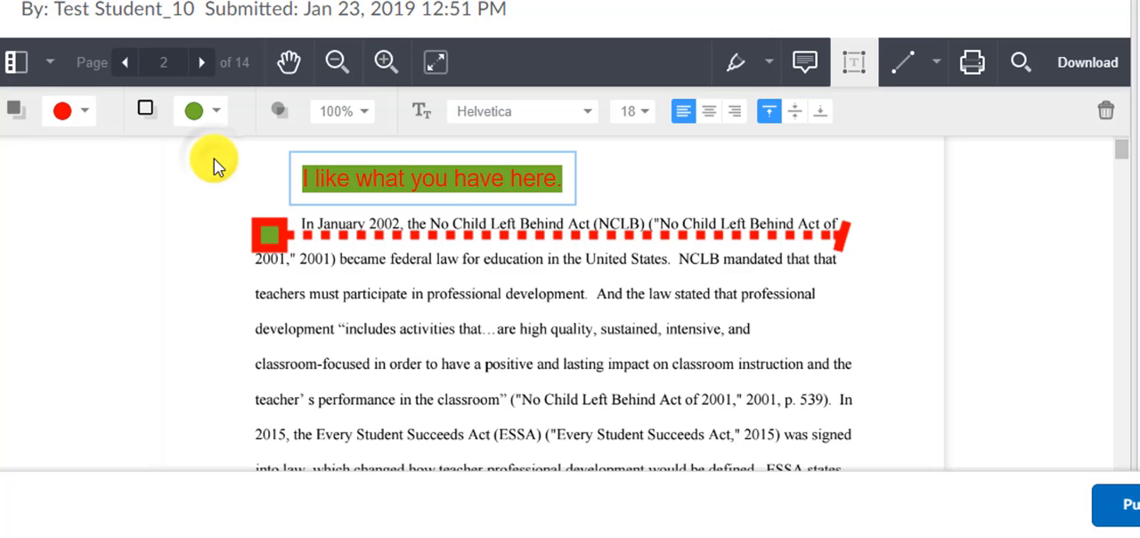